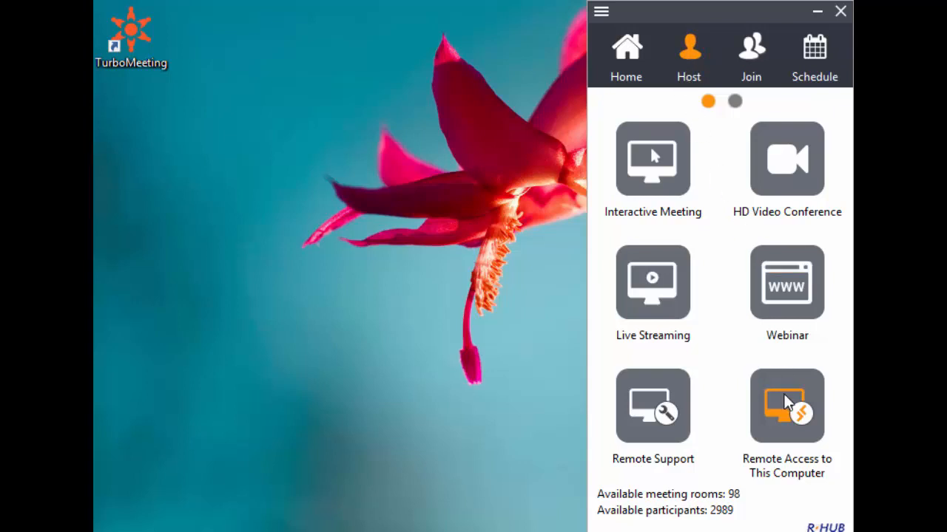
- Name this computer 'My PC Computer' for remote access, with a password
left_click(786, 404)
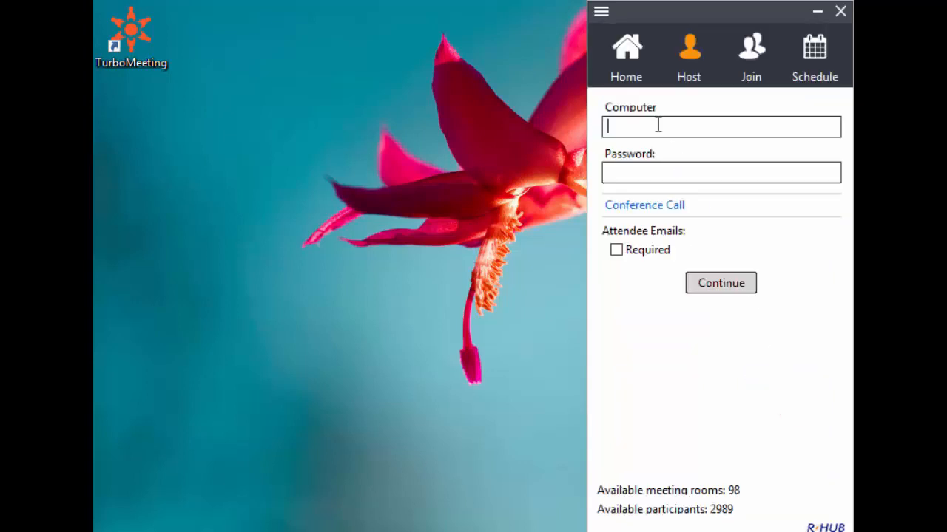
type("My")
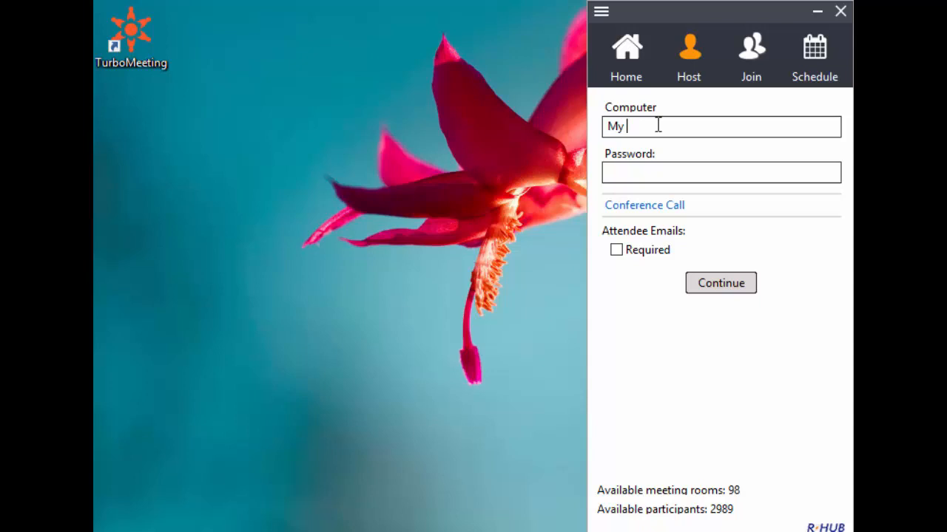
type("PC COMPUT")
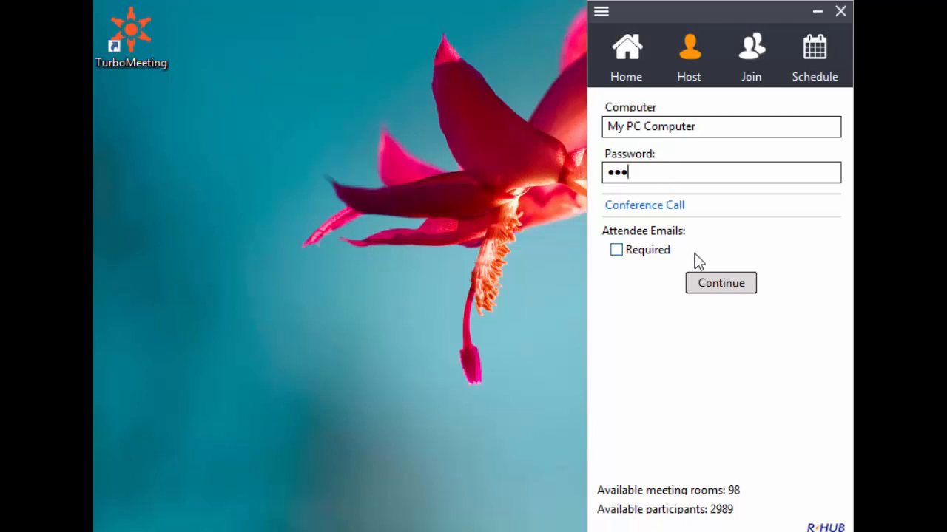
left_click(719, 283)
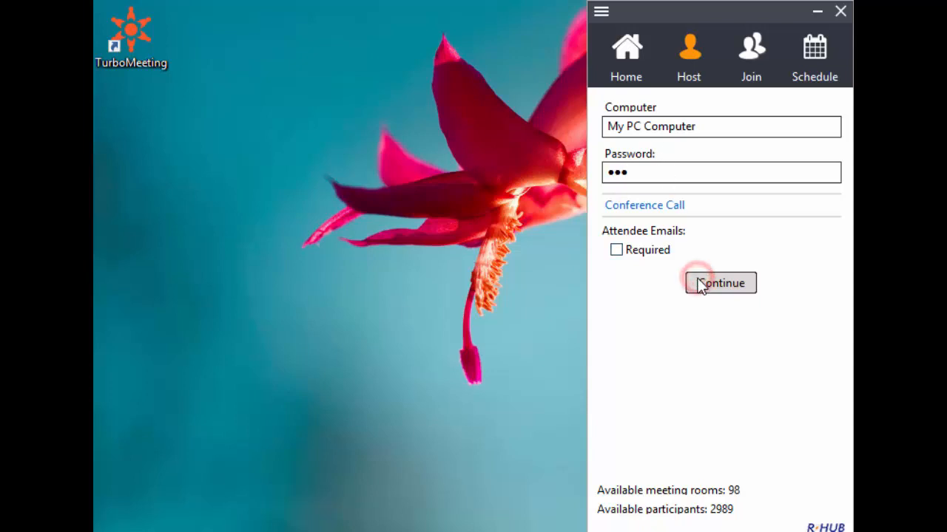
- Start the My PC Computer session and hide its window to the tray
left_click(719, 282)
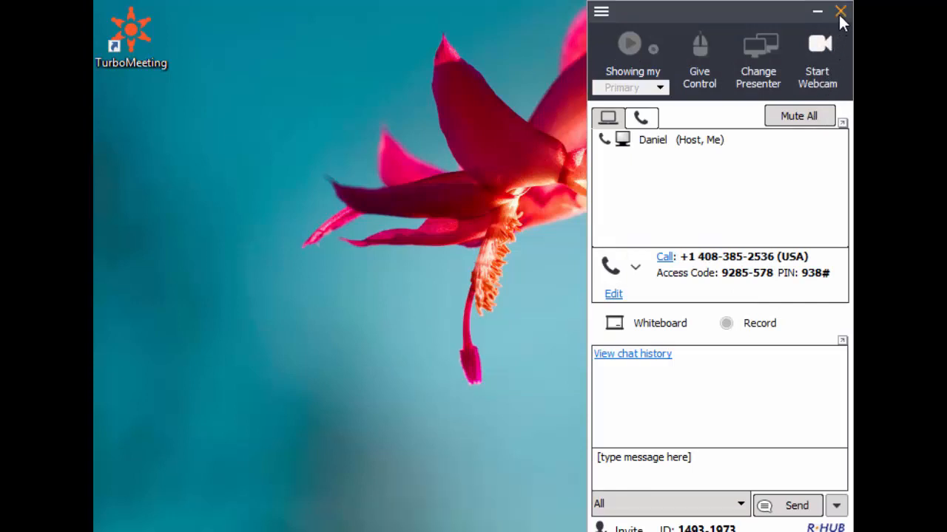
left_click(838, 11)
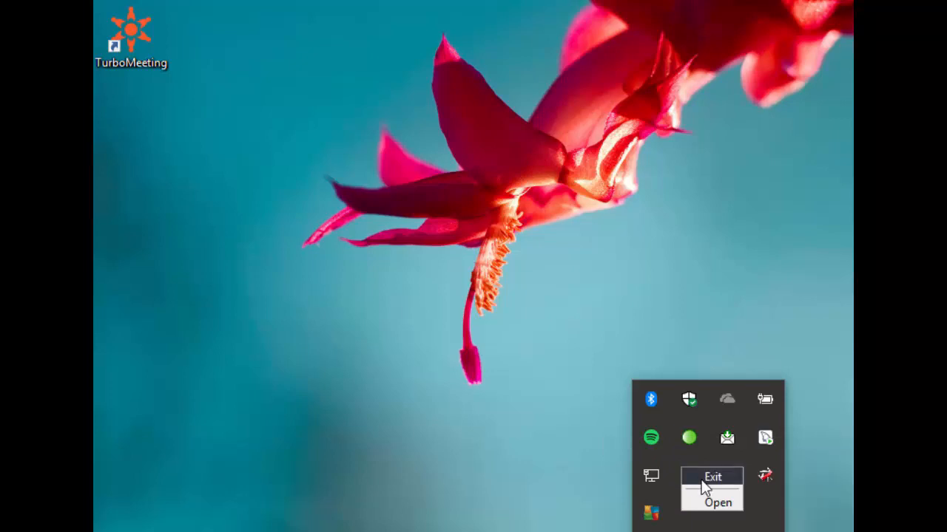
- Dismiss the tray menu and switch to the other PC's TurboMeeting Home view
left_click(715, 501)
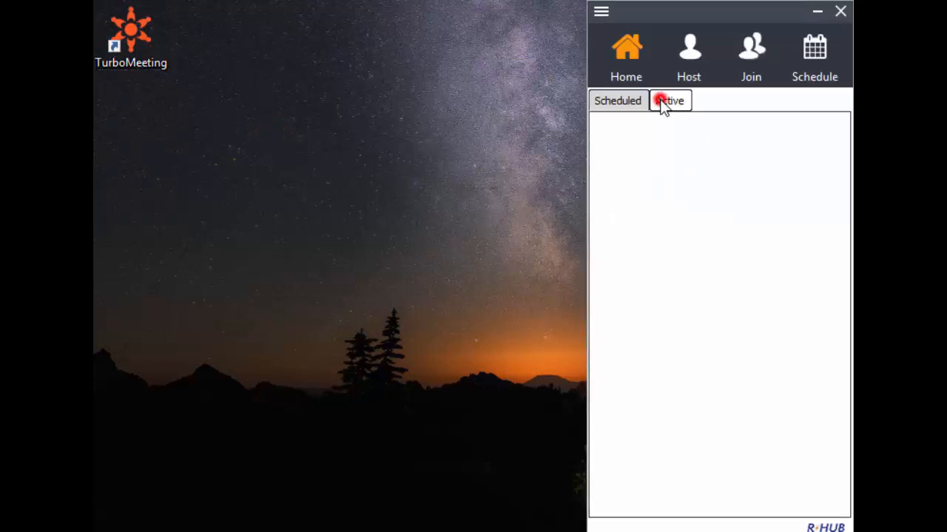
left_click(751, 54)
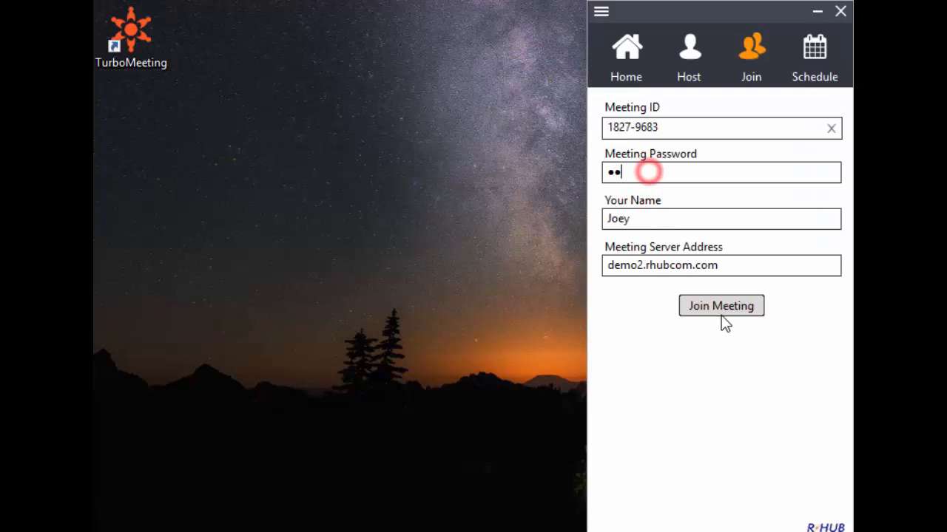
left_click(721, 306)
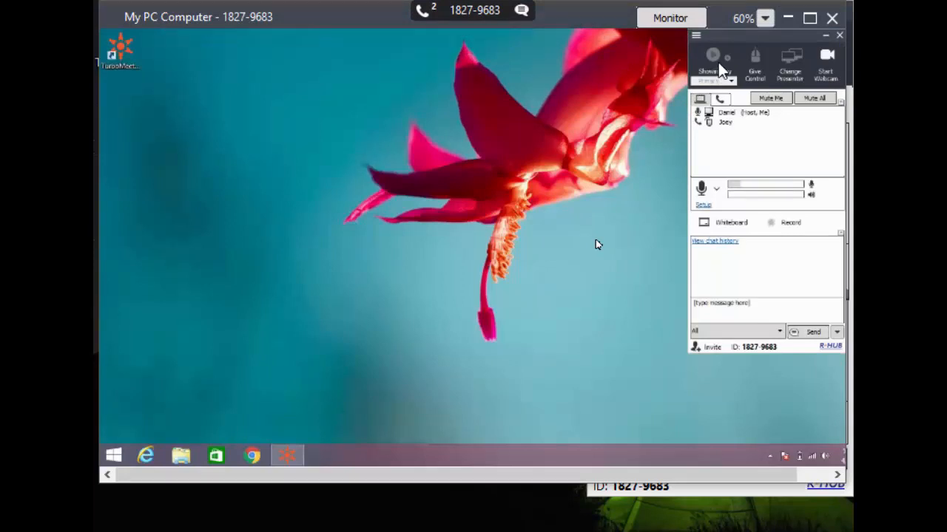
left_click(765, 18)
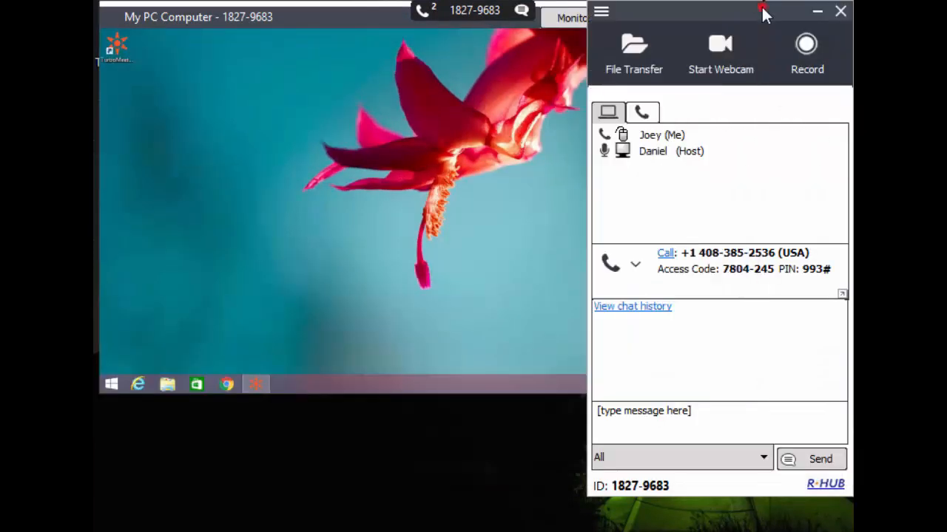
left_click(633, 44)
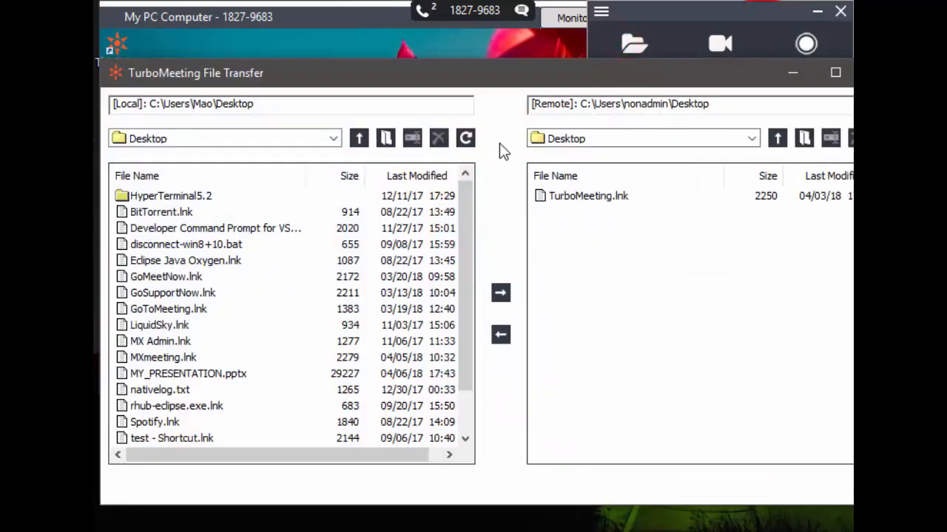
- Upload MY_PRESENTATION.pptx to the remote desktop and close File Transfer
scroll("down", 3)
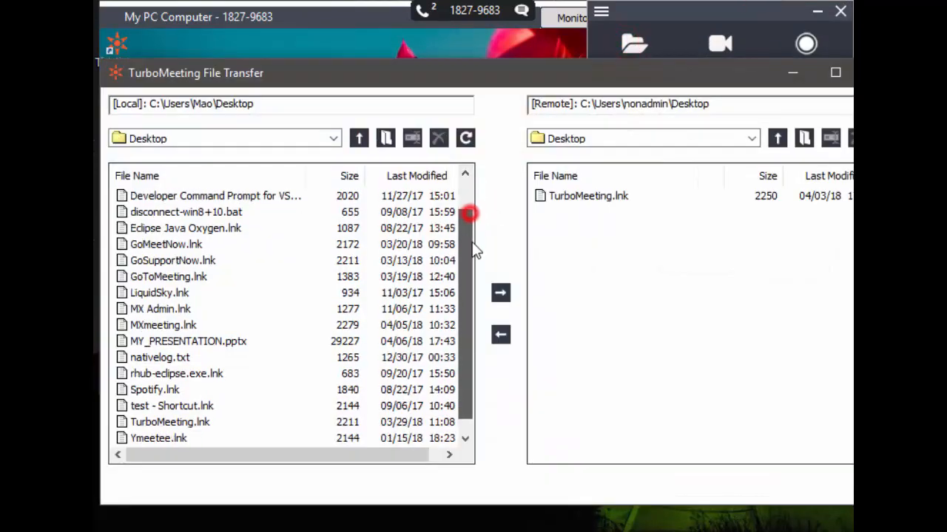
mouse_move(235, 349)
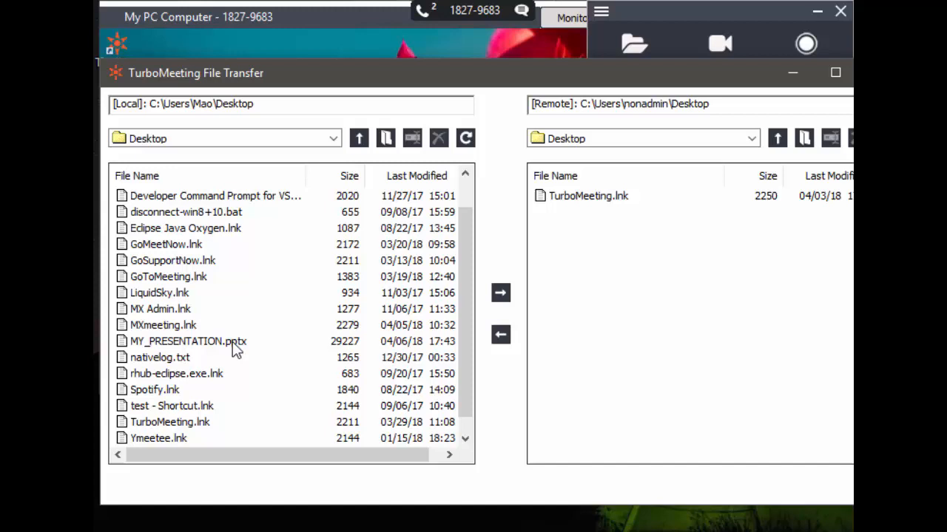
left_click(185, 341)
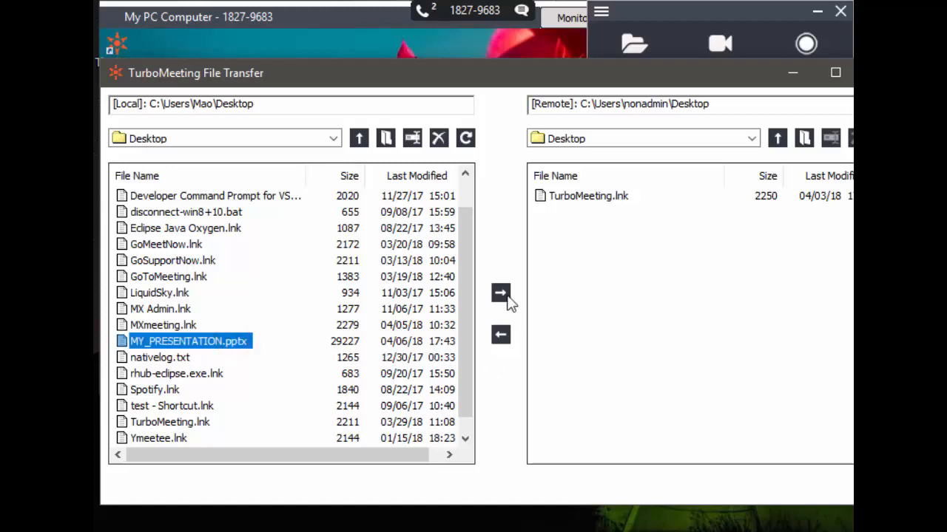
left_click(501, 293)
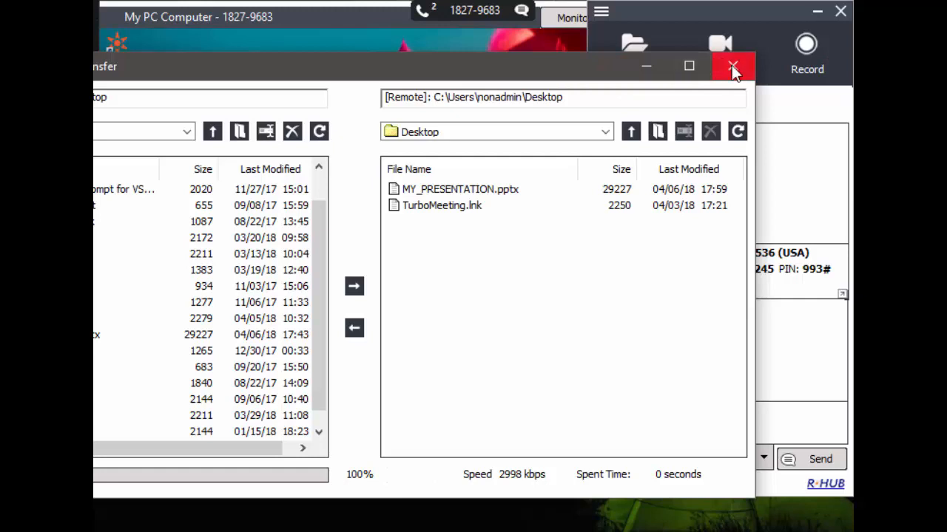
left_click(732, 66)
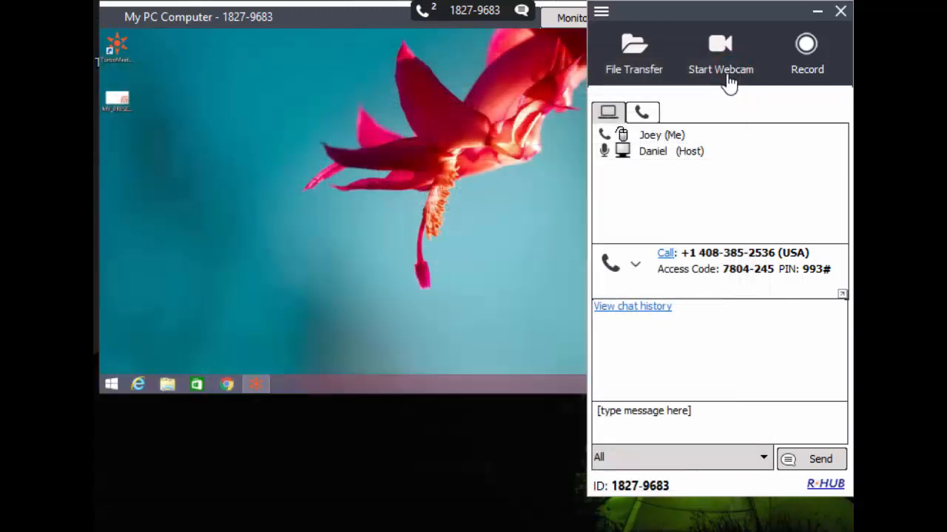
- Send Ctrl + Alt + Del to My PC Computer from the command menu
left_click(604, 11)
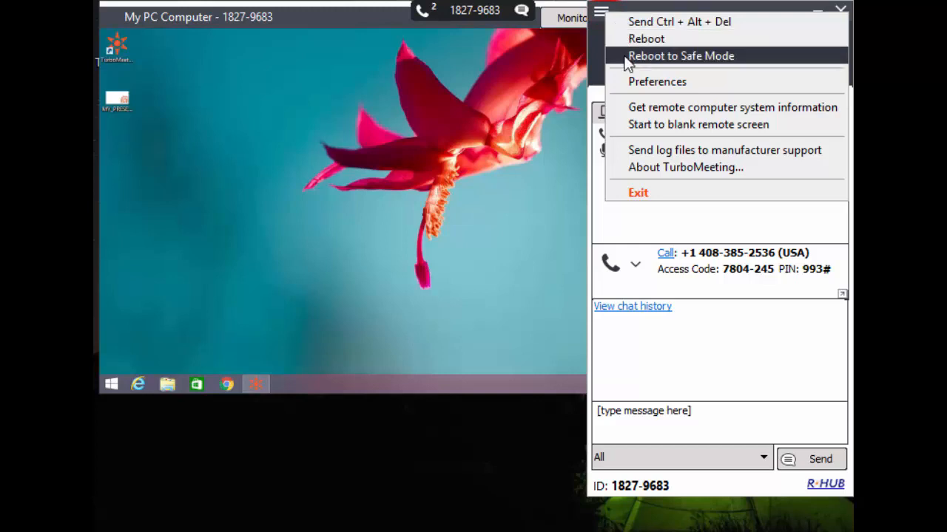
mouse_move(648, 38)
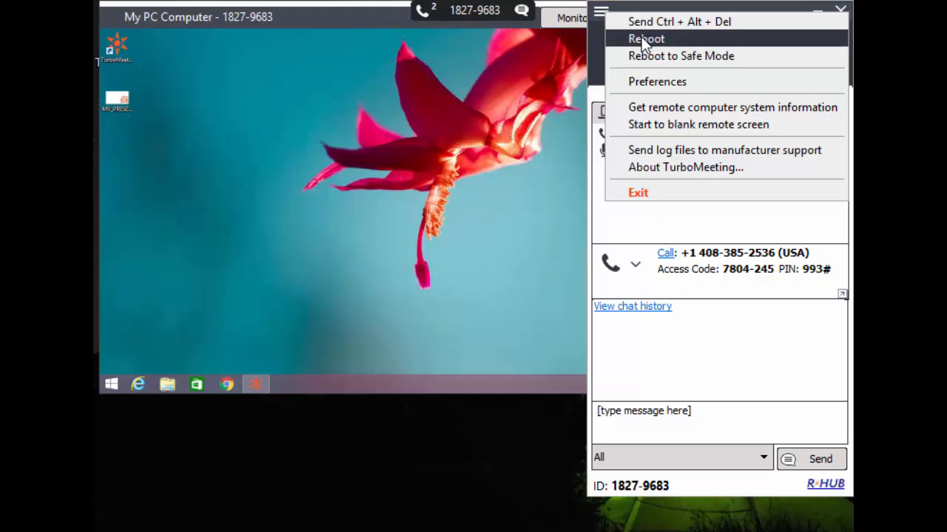
left_click(646, 38)
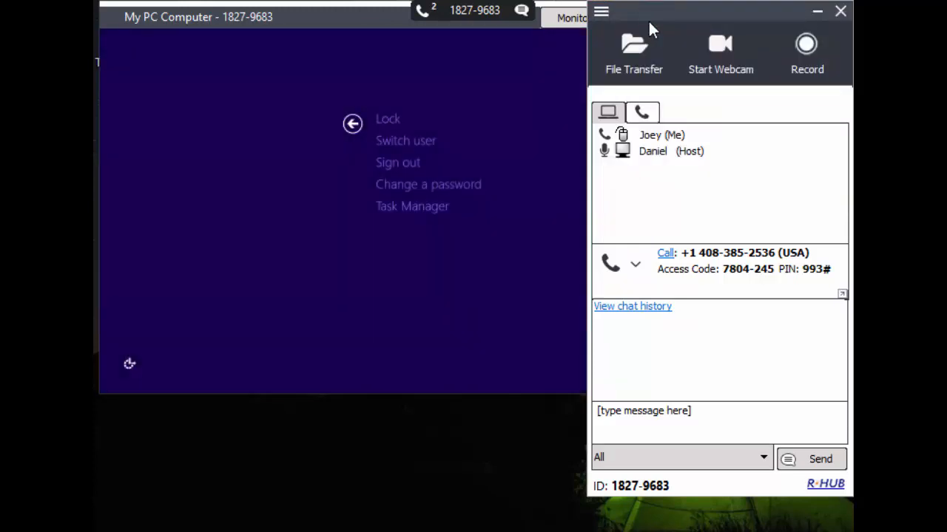
left_click(600, 12)
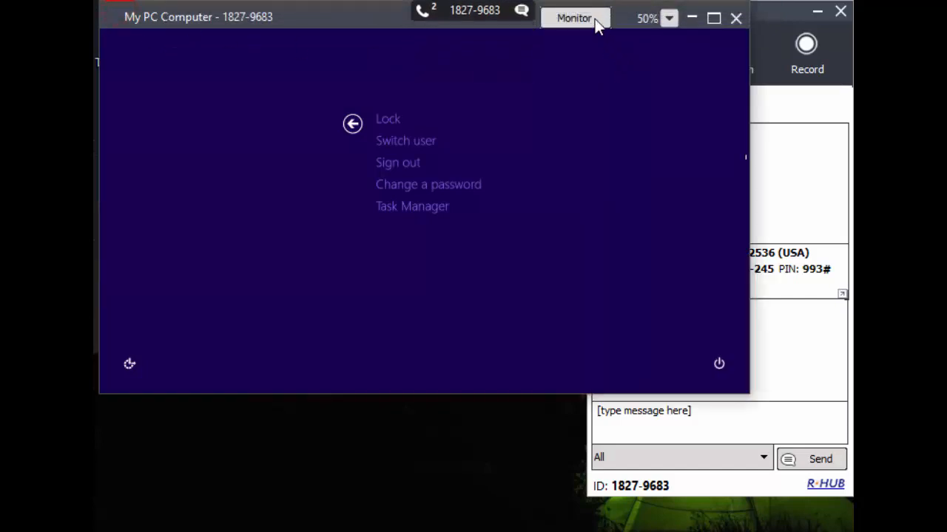
- Show the remote monitor menu listing Monitor 1, Monitor 2 and Desktop
left_click(575, 18)
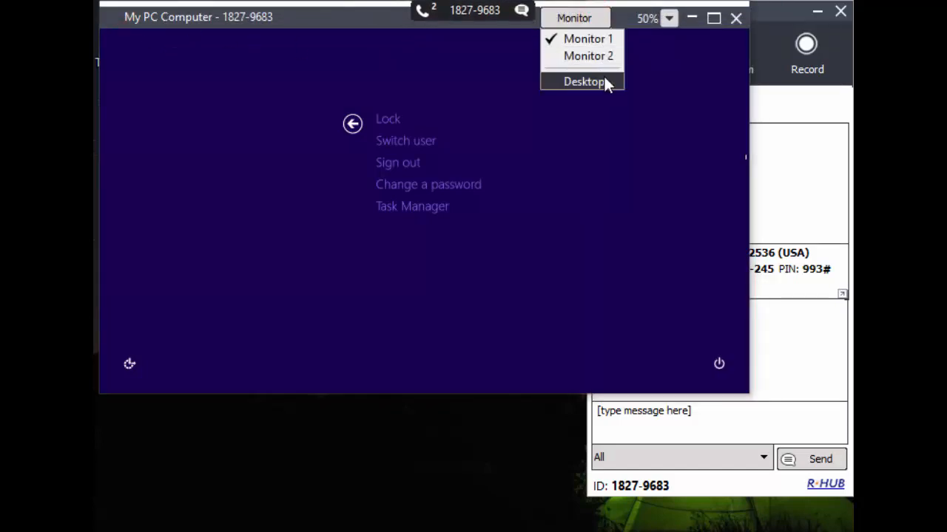
mouse_move(617, 24)
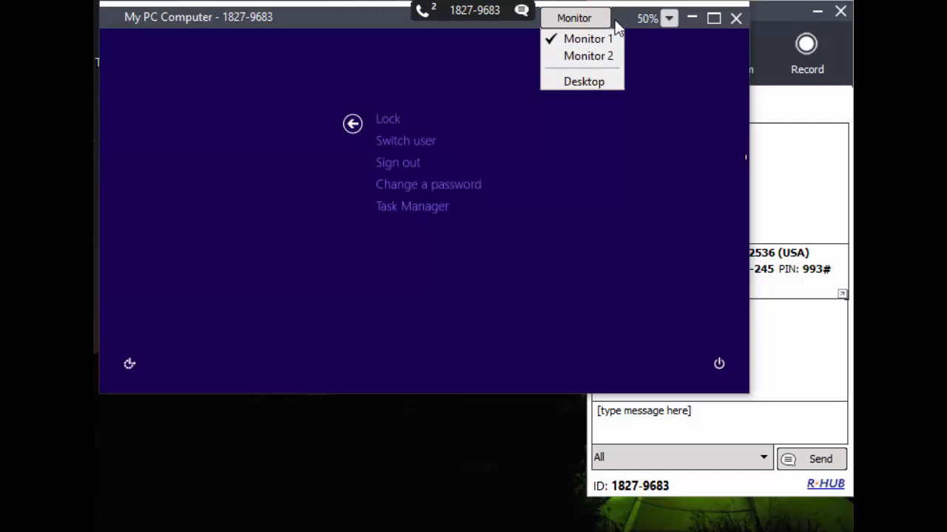